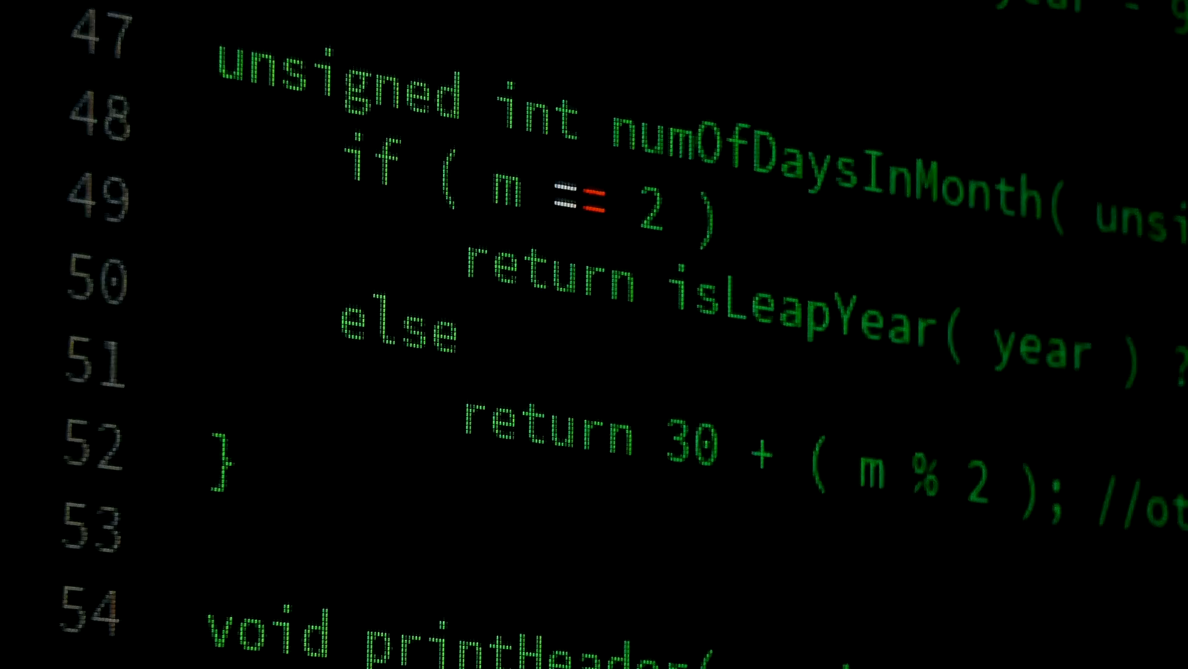
scroll(down, 3)
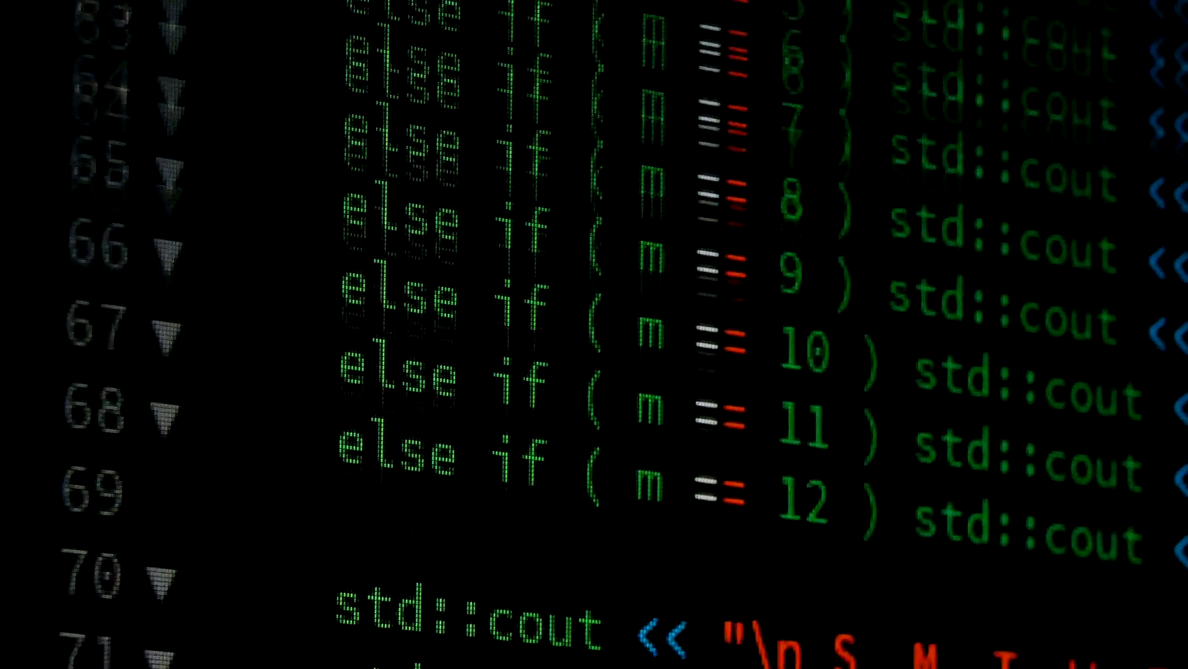